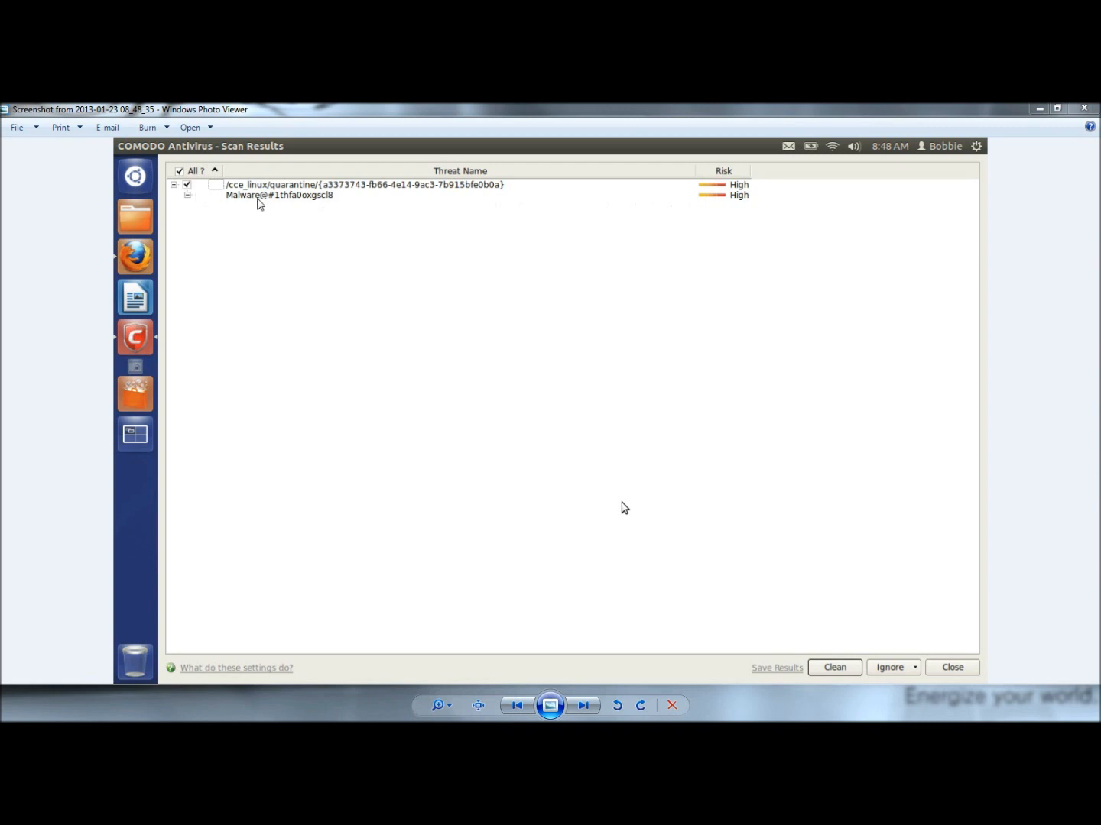
mouse_move(290, 190)
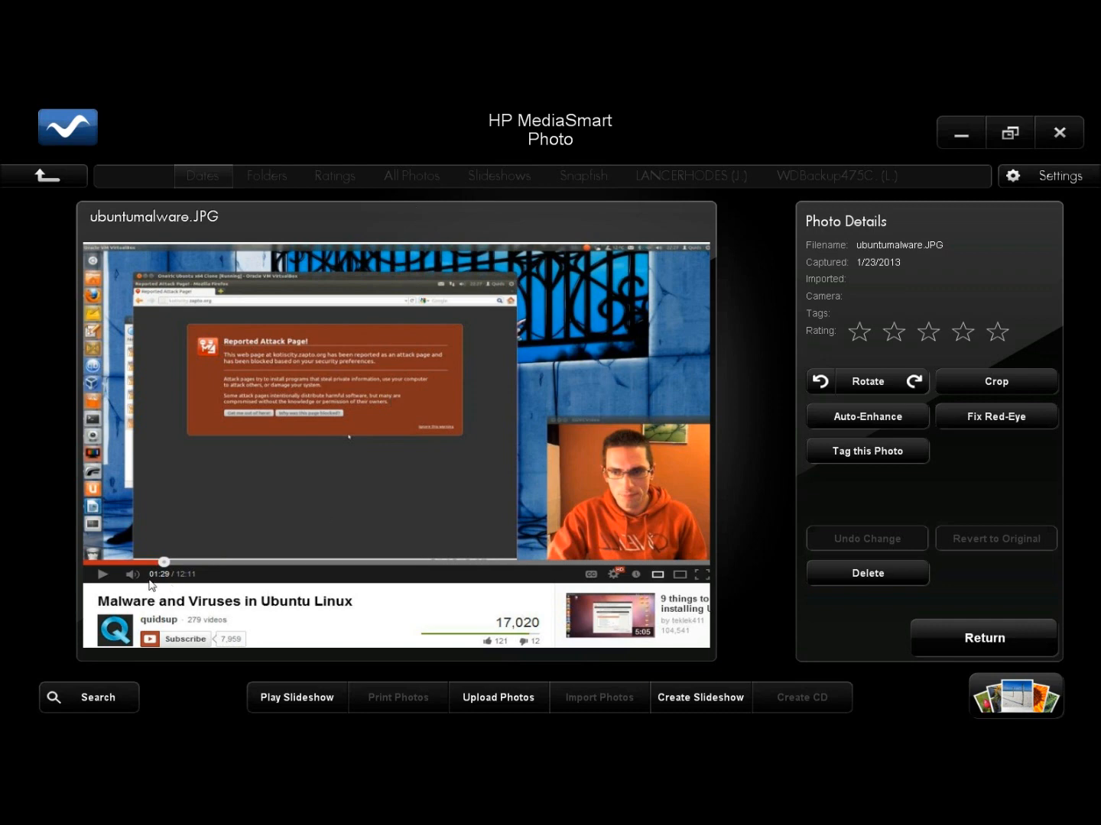
mouse_move(394, 463)
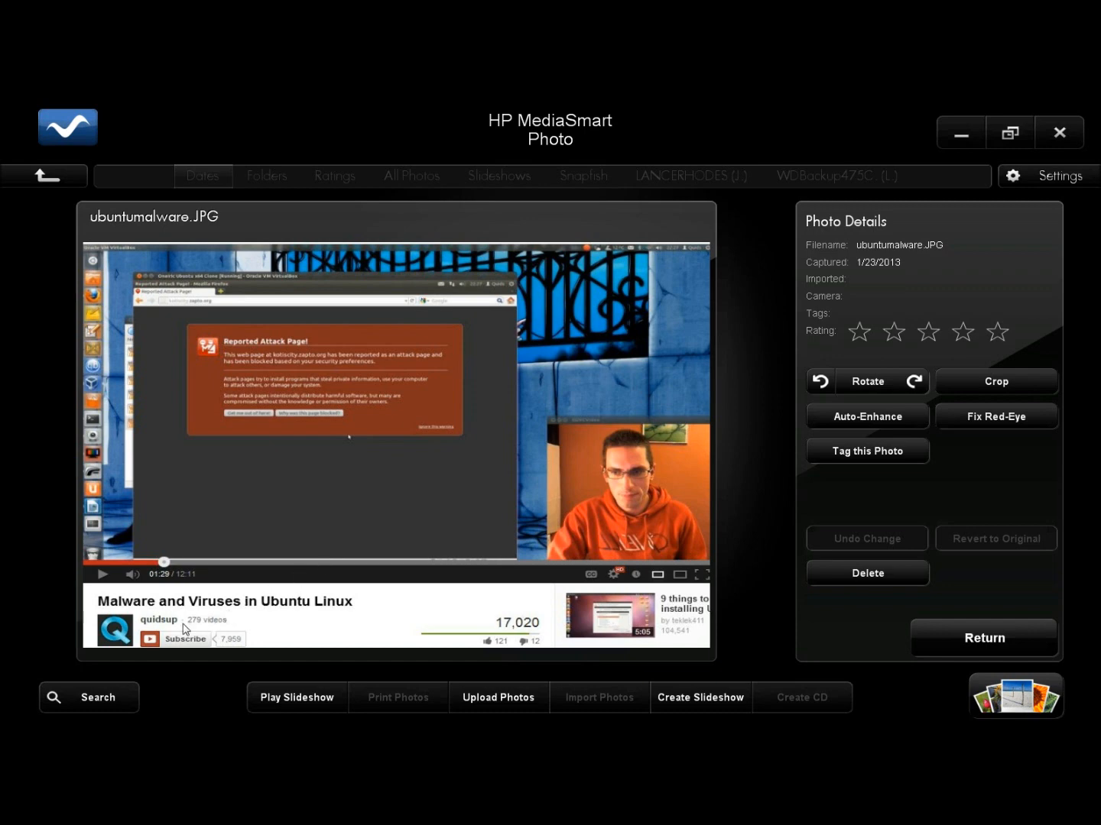
mouse_move(307, 609)
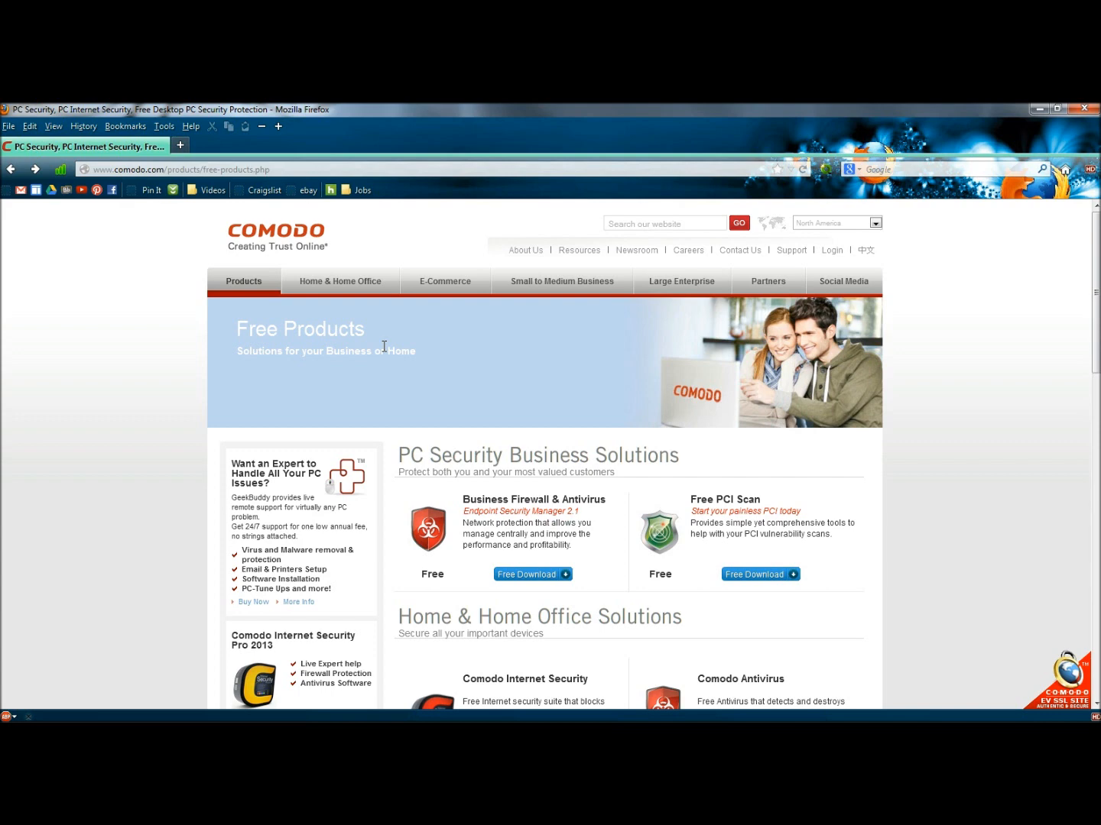
mouse_move(464, 321)
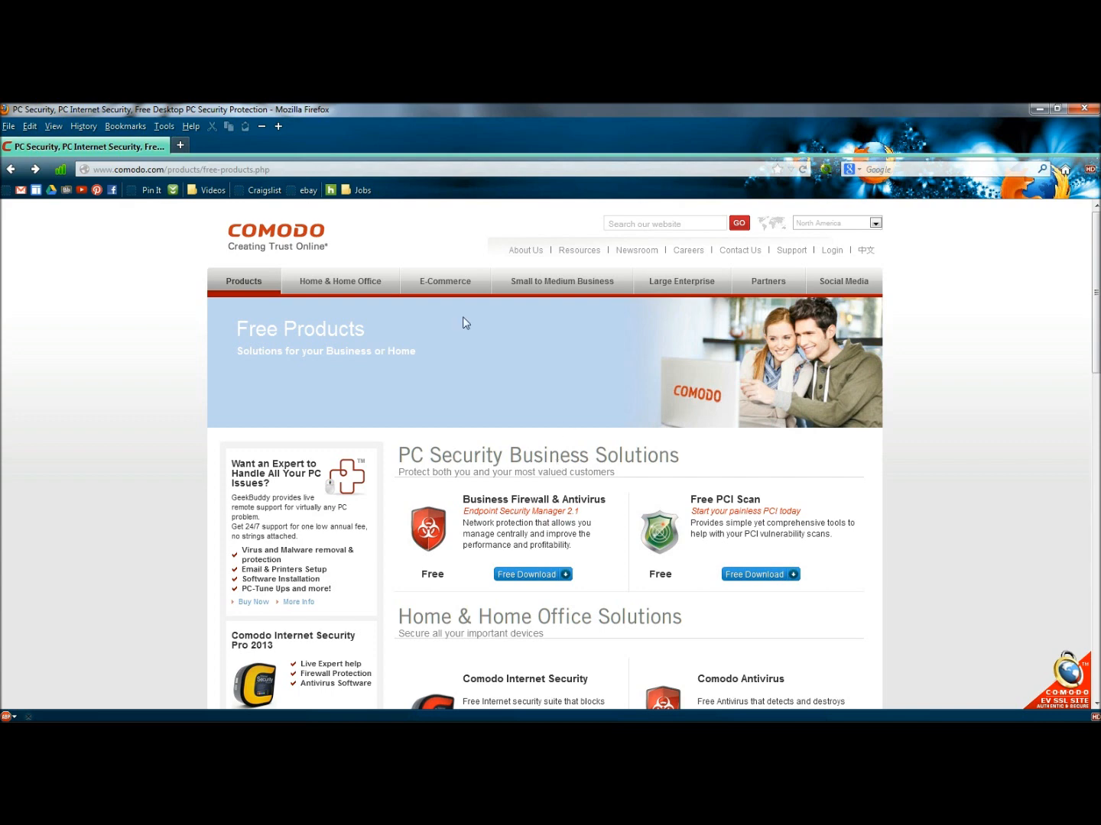
mouse_move(307, 232)
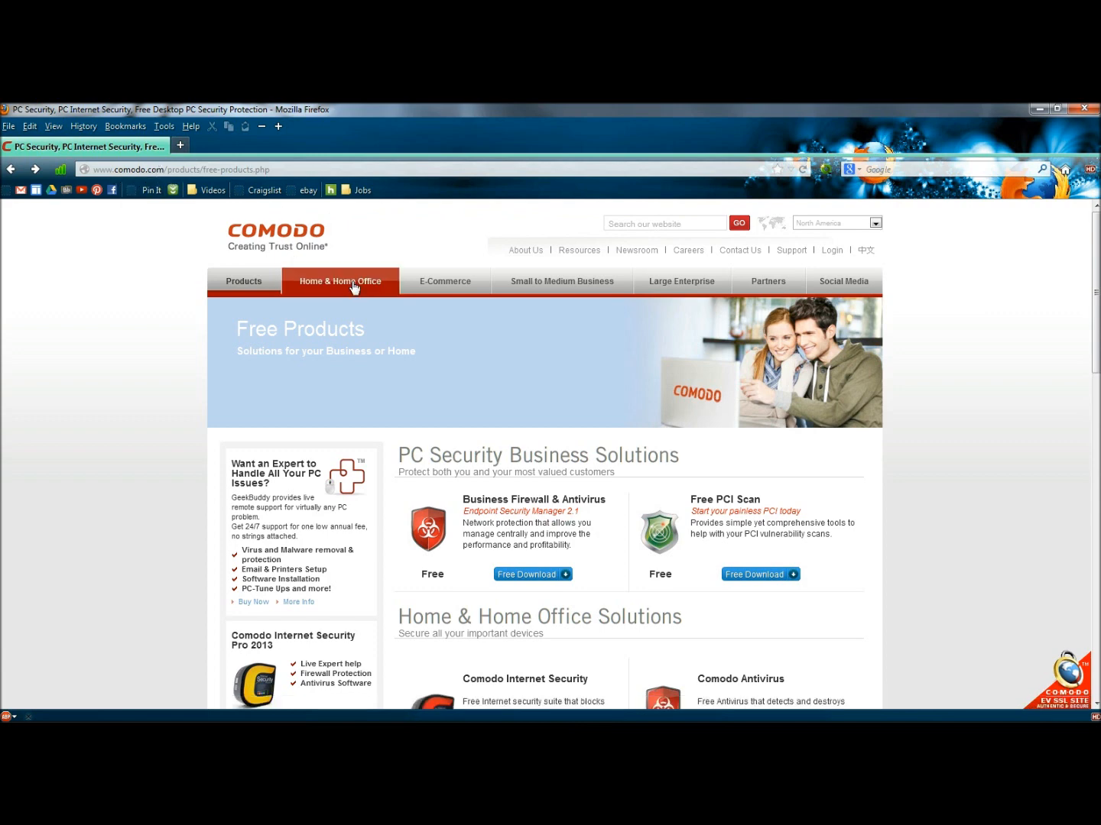
mouse_move(367, 269)
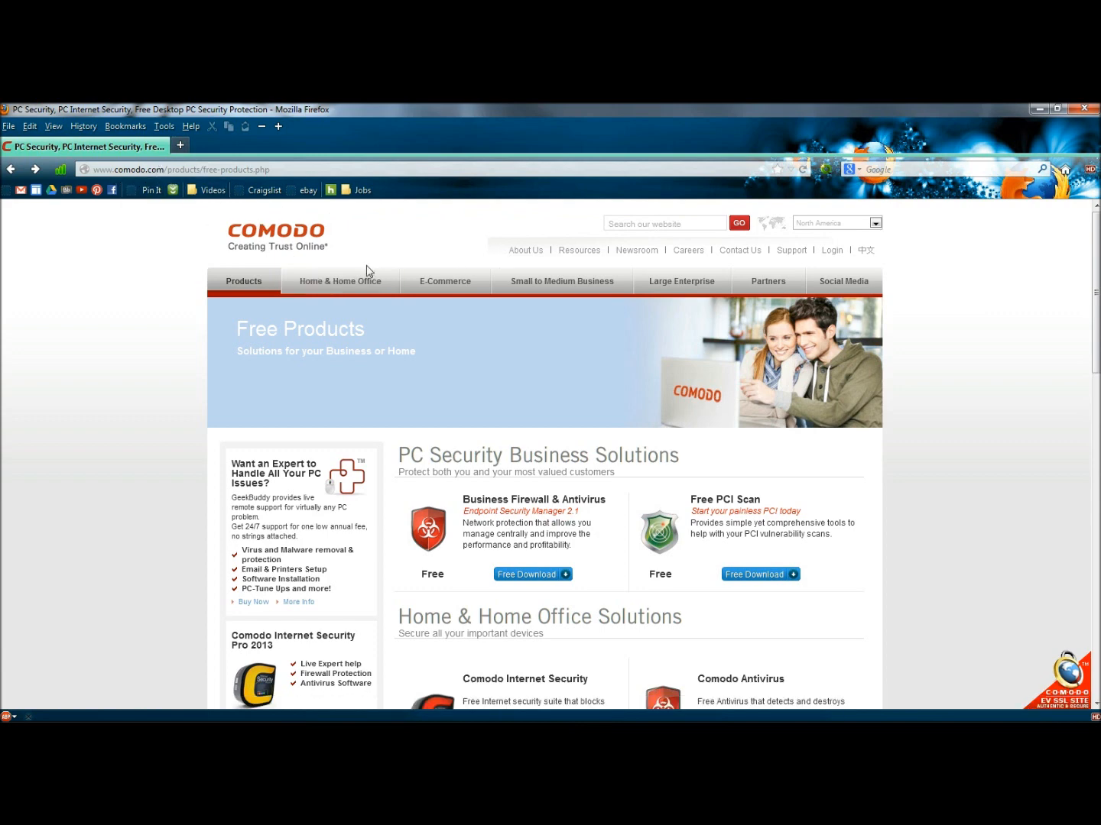
scroll(down, 3)
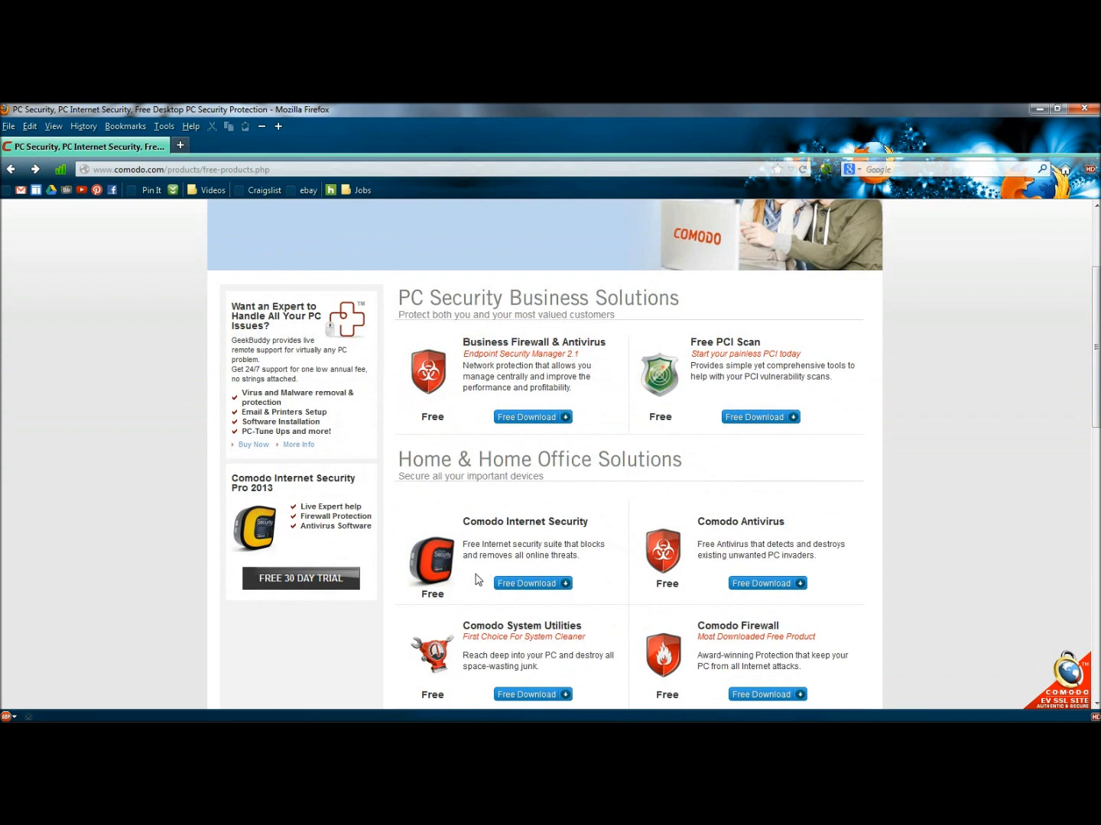
scroll(down, 3)
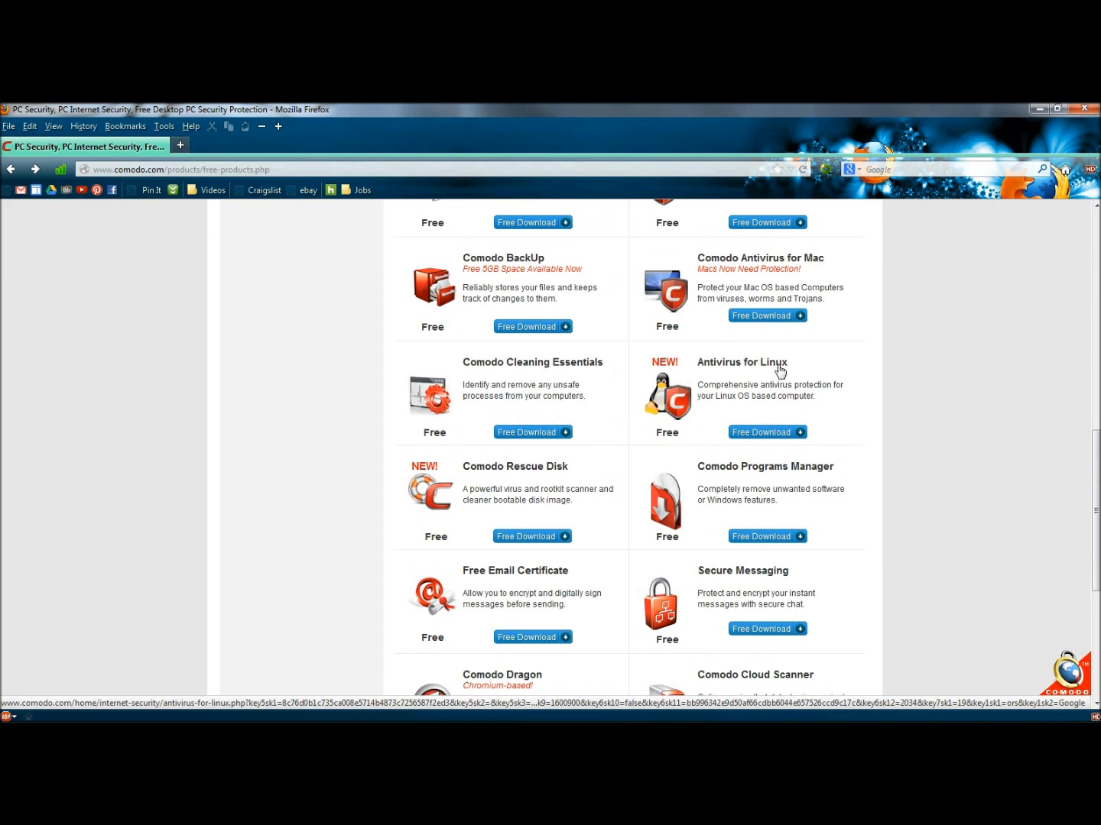
mouse_move(561, 476)
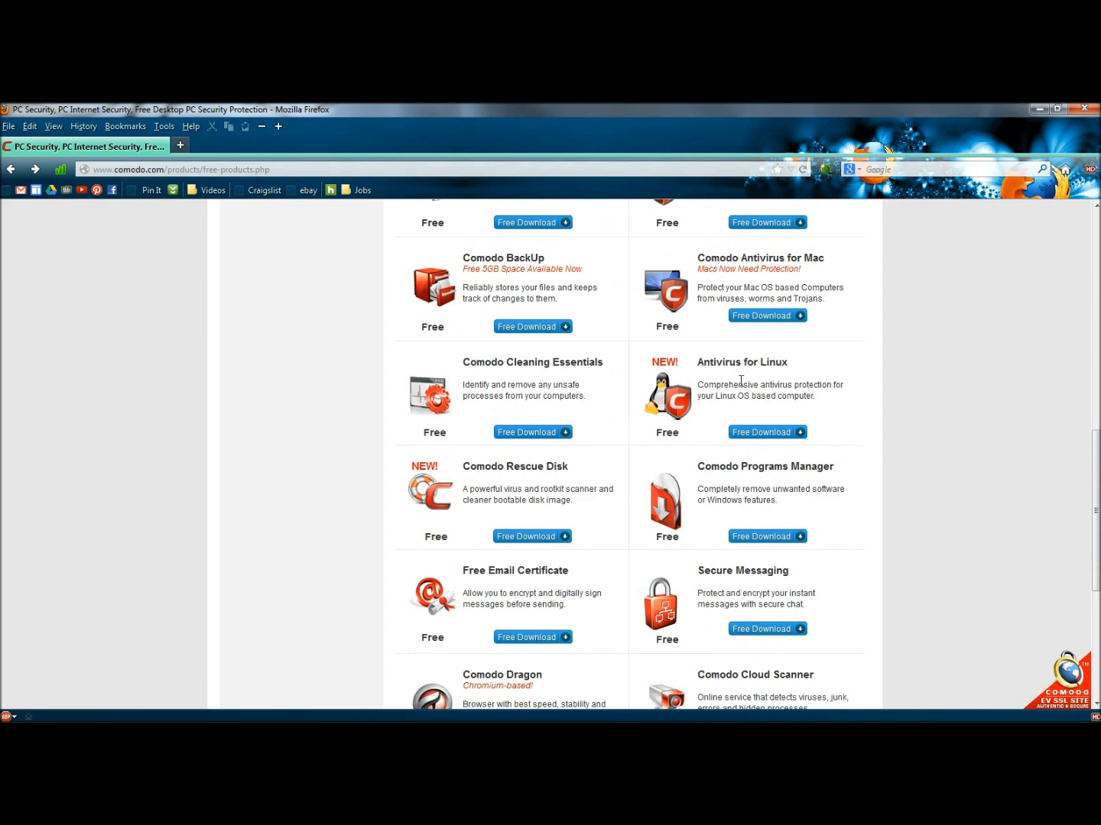
mouse_move(742, 361)
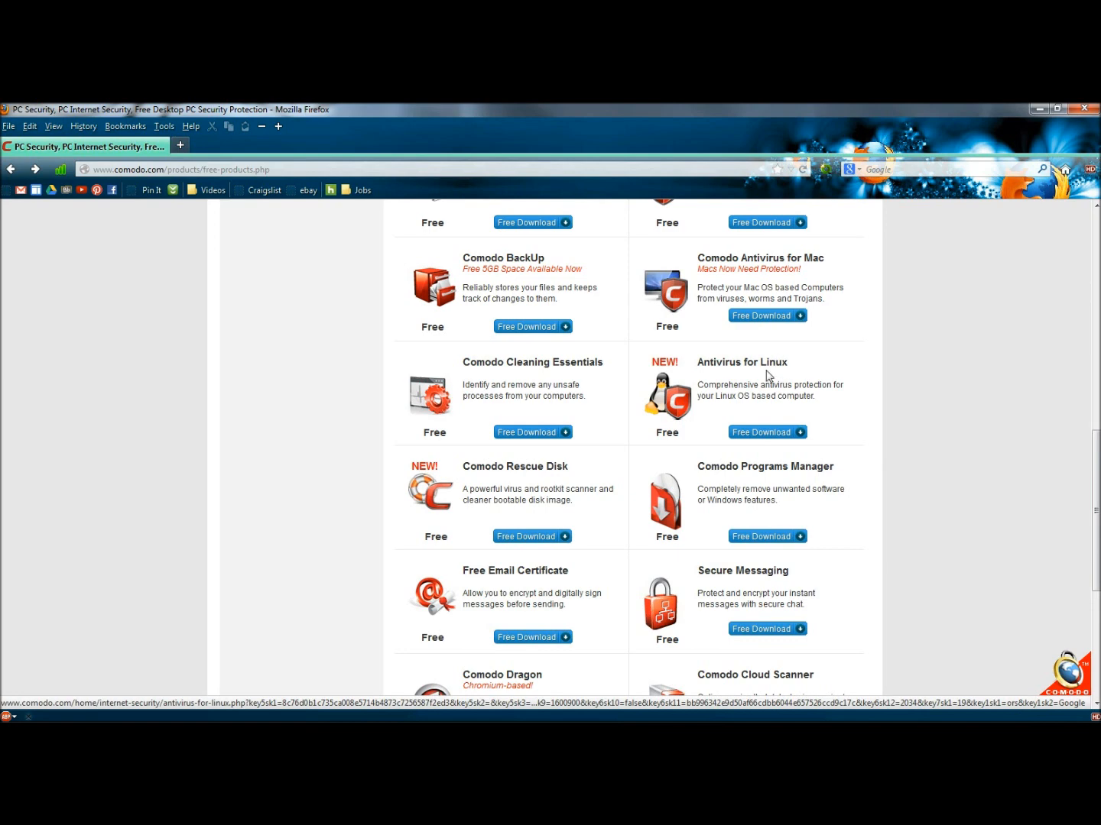
scroll(down, 3)
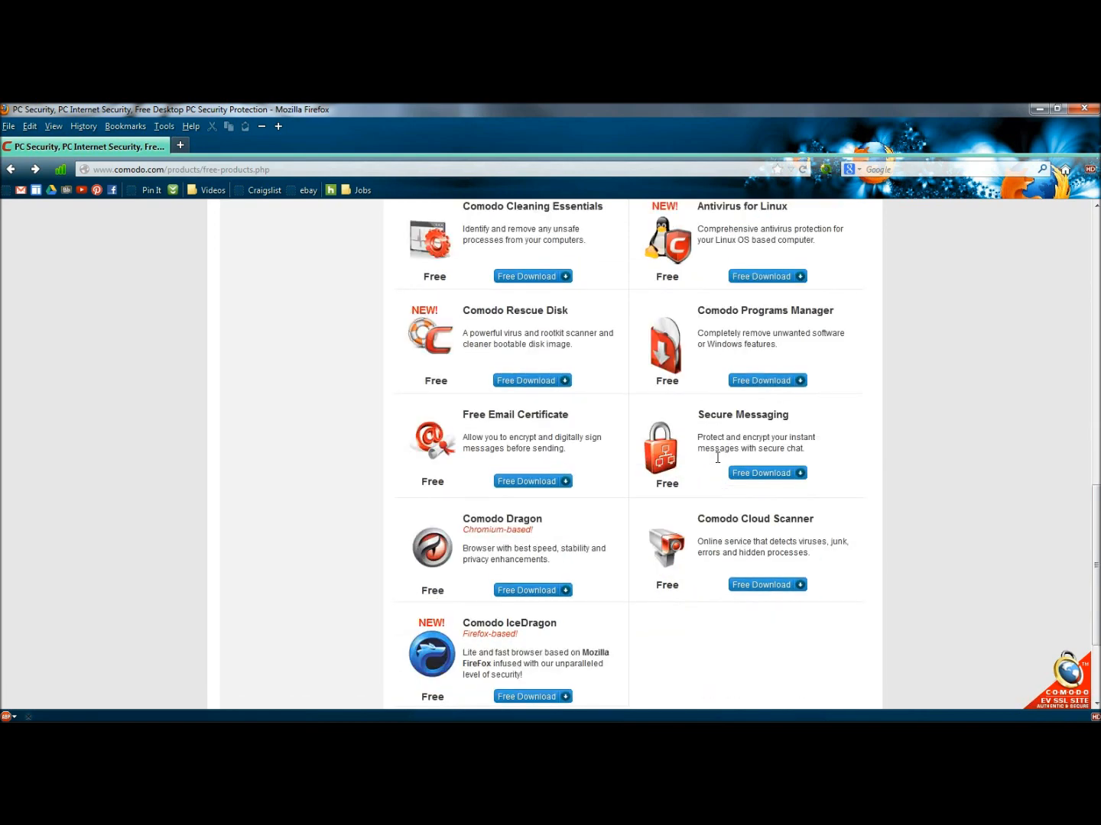
scroll(down, 3)
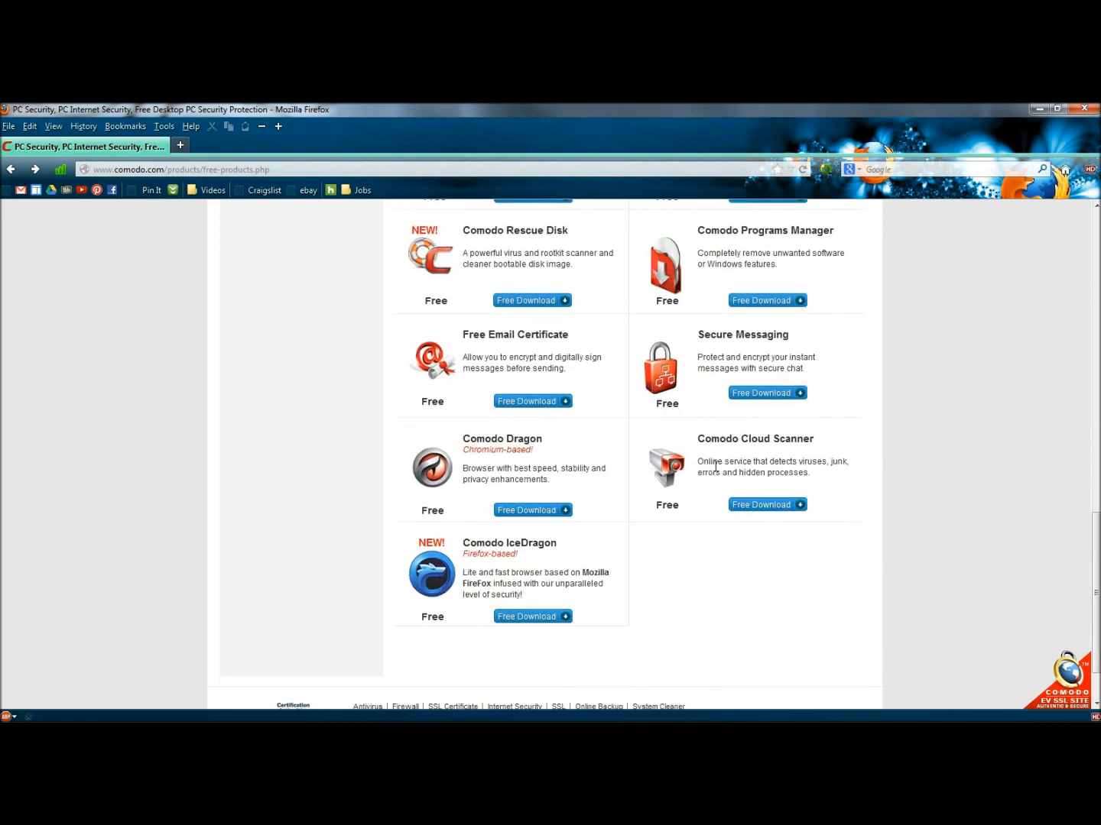
scroll(up, 3)
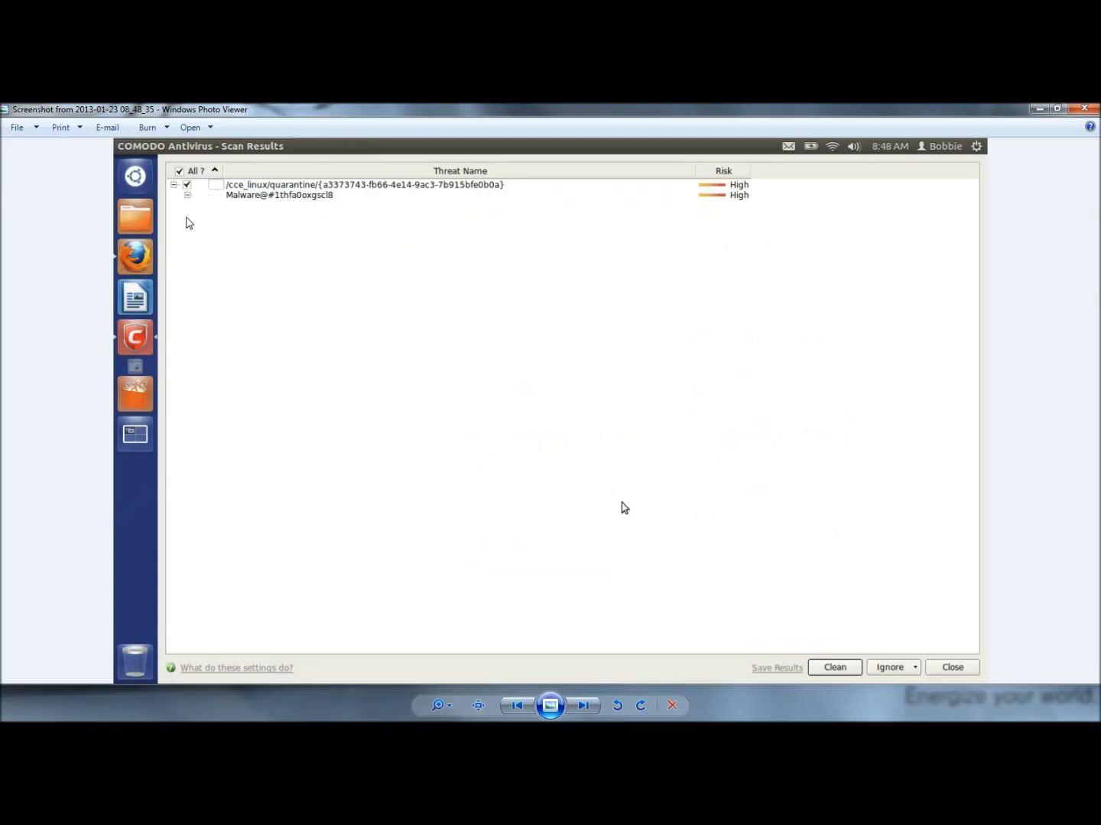
mouse_move(333, 222)
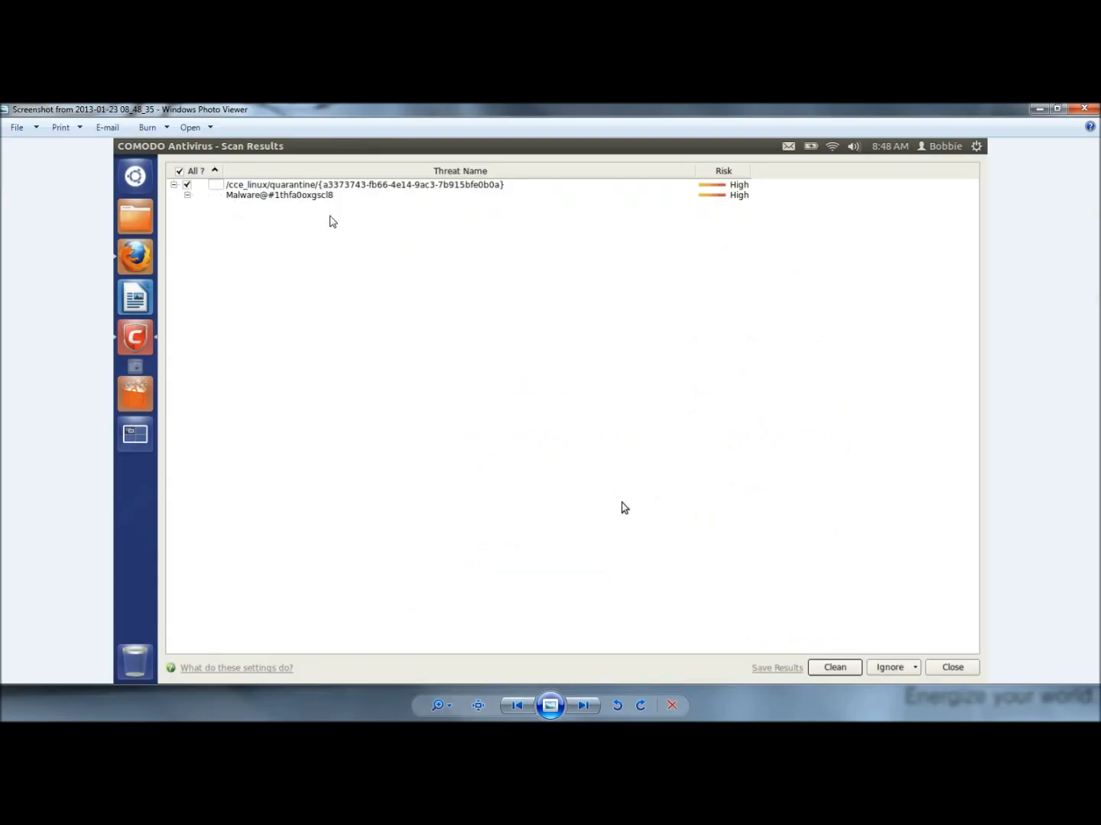
mouse_move(635, 343)
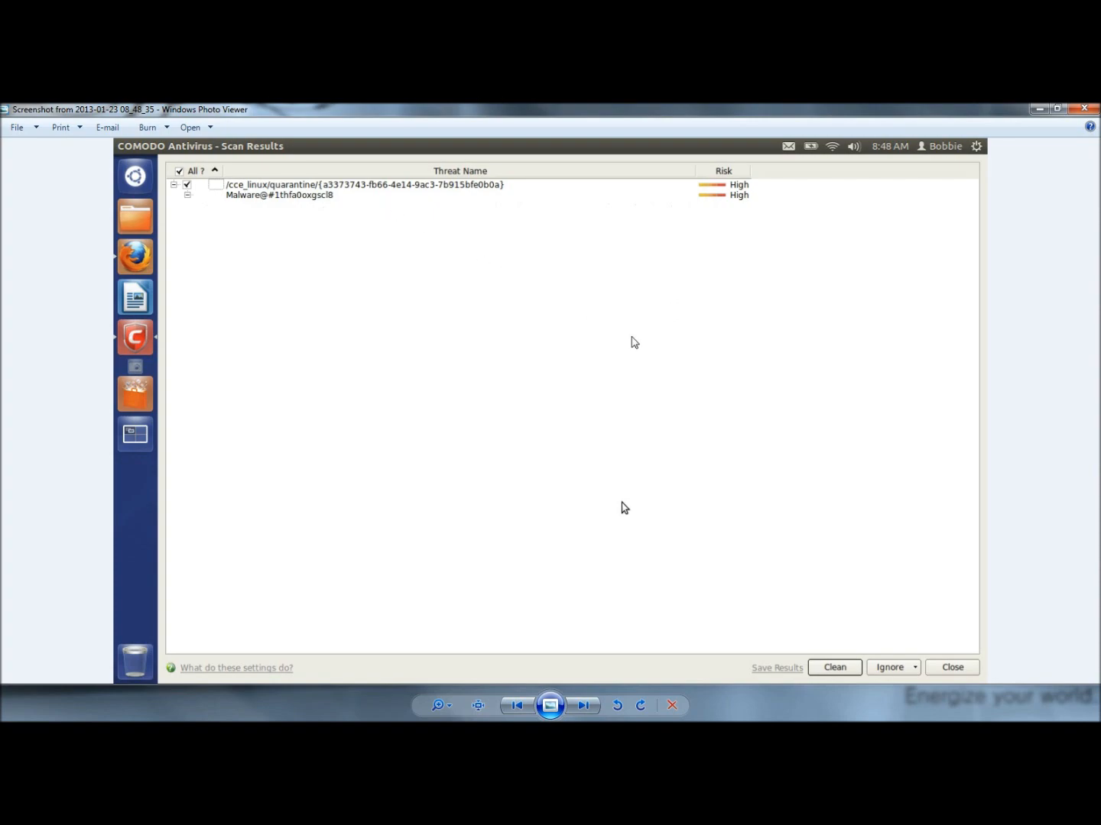